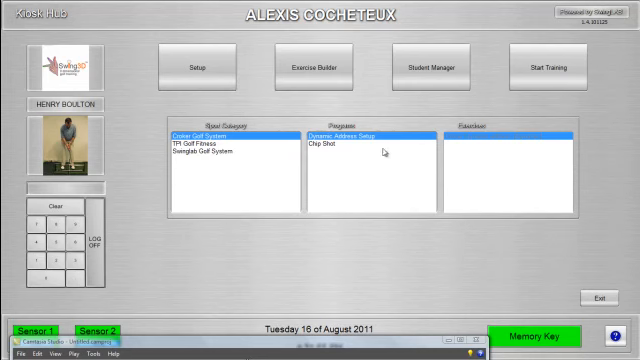
pyautogui.moveTo(320, 72)
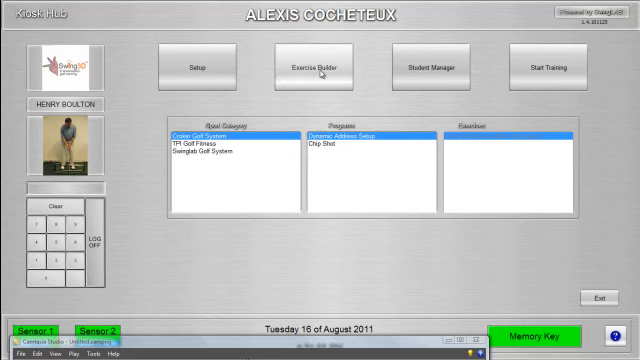
# Add a new sport named Demo Golf in the Exercise Builder and confirm it
pyautogui.click(316, 68)
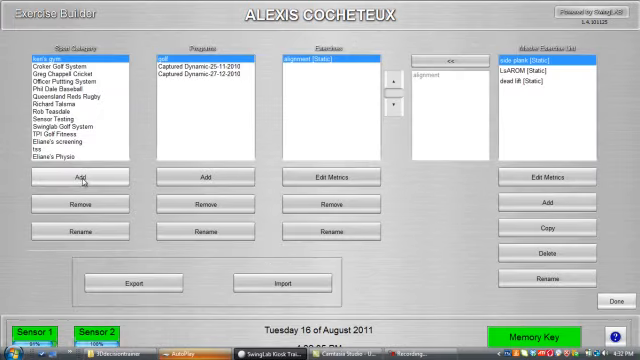
pyautogui.click(82, 176)
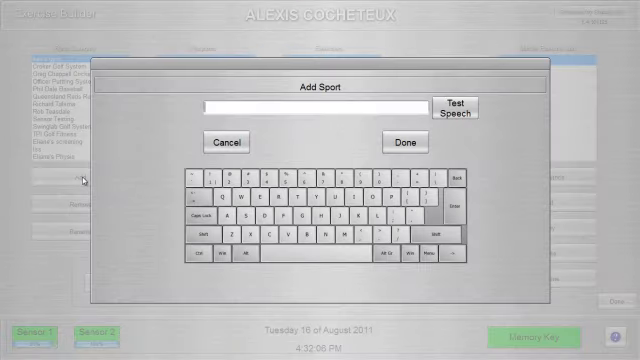
pyautogui.write('Demo')
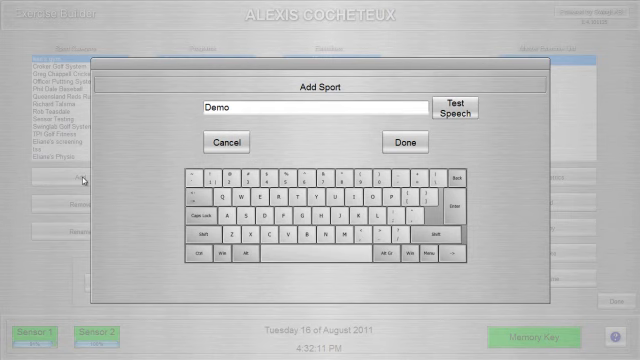
pyautogui.write('_golf')
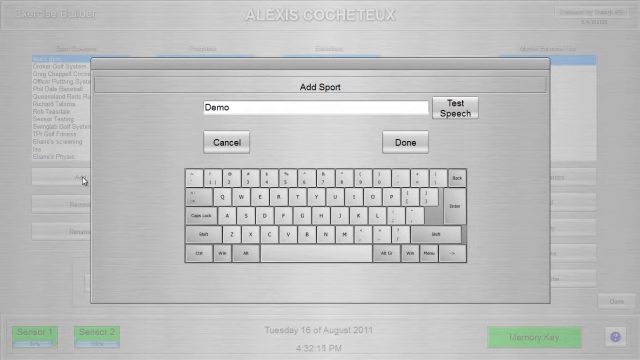
pyautogui.write('Golf')
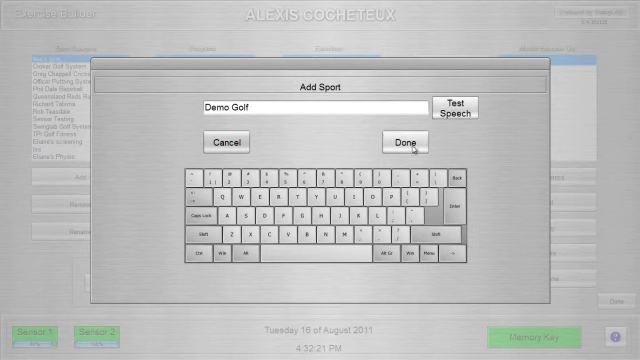
pyautogui.click(400, 144)
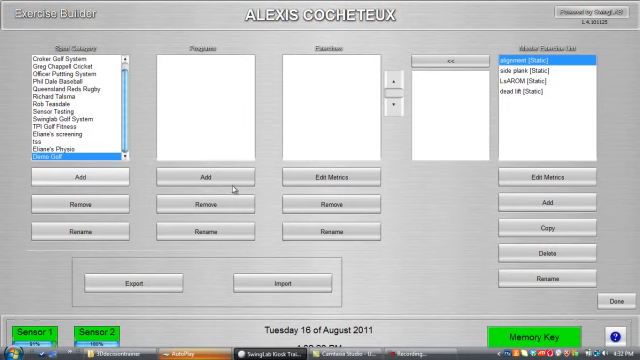
# Add a program named advanced posture under Demo Golf and confirm it
pyautogui.click(204, 176)
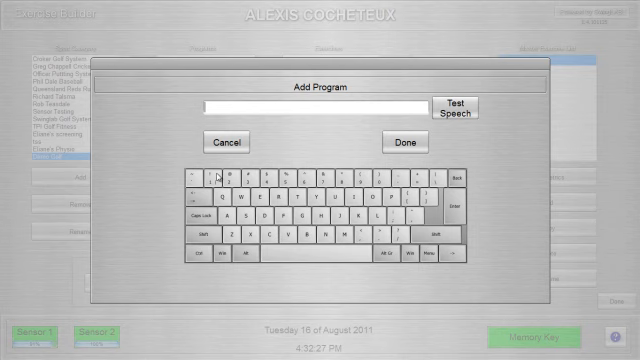
pyautogui.write('advanced posture')
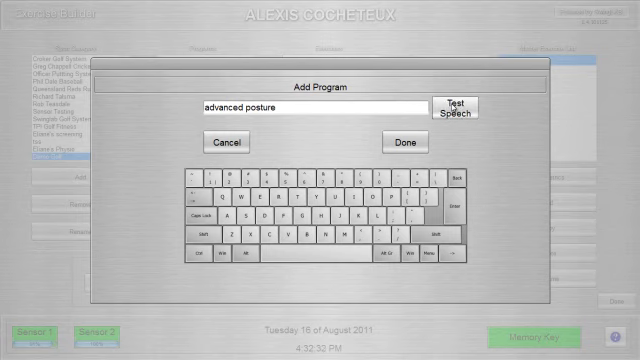
pyautogui.click(404, 142)
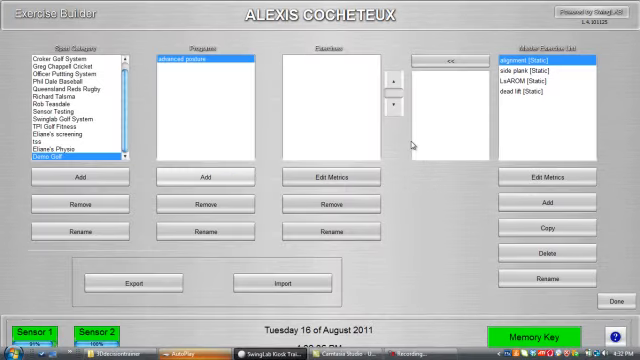
pyautogui.moveTo(464, 164)
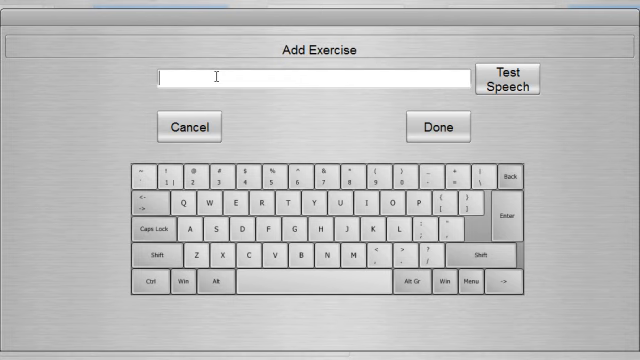
# Add an exercise named setup to advanced posture, landing in its details editor
pyautogui.write('ad')
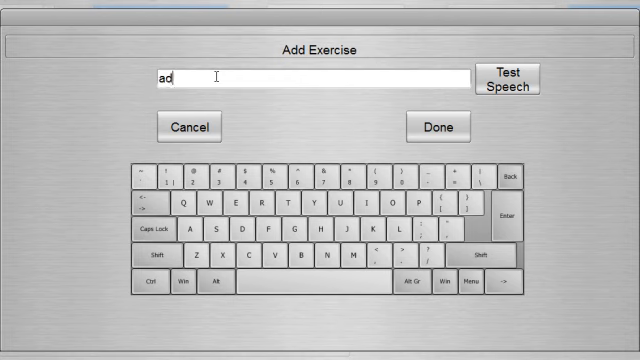
pyautogui.write('setup')
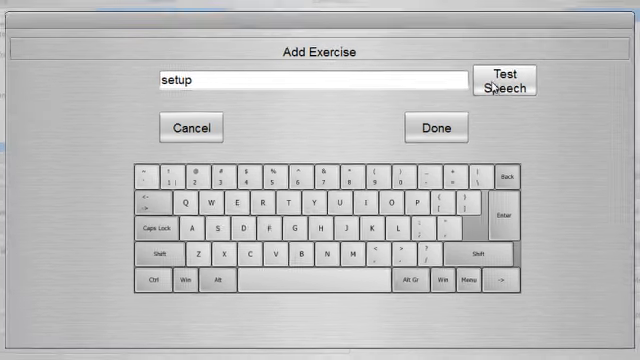
pyautogui.click(432, 128)
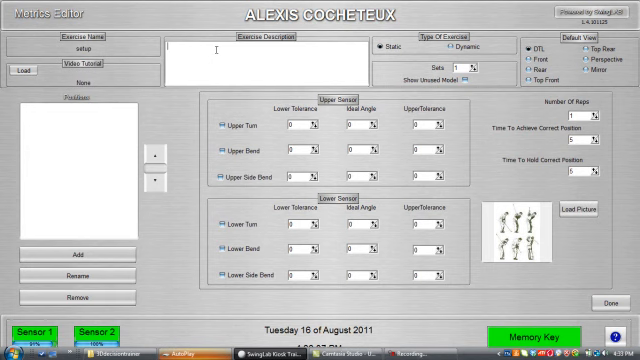
# Enter Basic Setup as the setup exercise's description
pyautogui.write('Basic Setup')
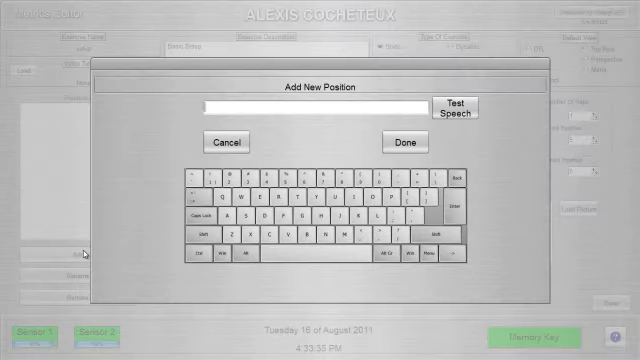
# Add a first position named Posture, then begin a second position
pyautogui.write('Posut')
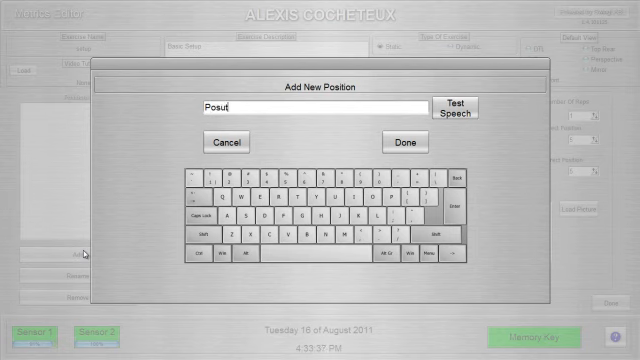
pyautogui.write('ure')
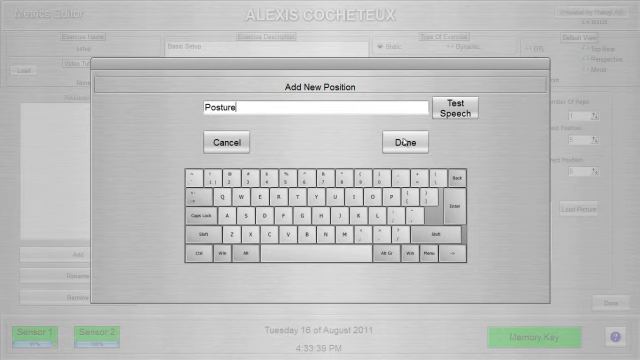
pyautogui.click(404, 144)
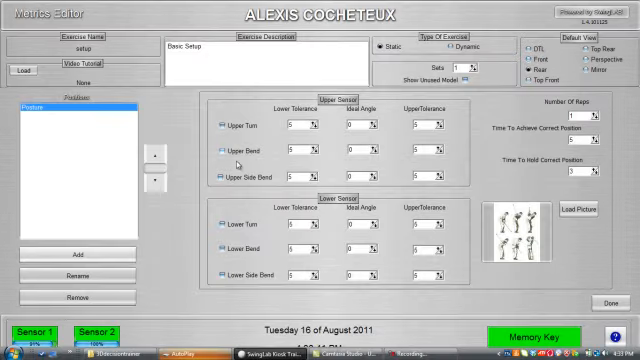
pyautogui.click(216, 148)
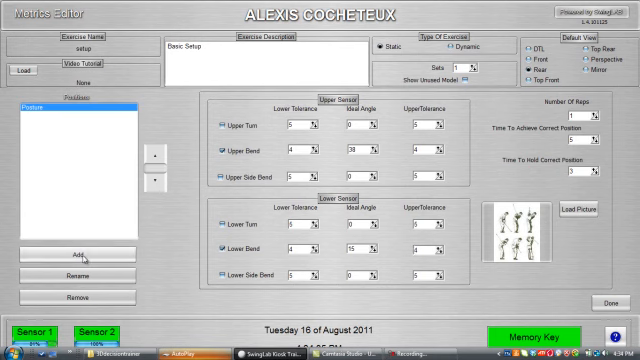
pyautogui.click(72, 252)
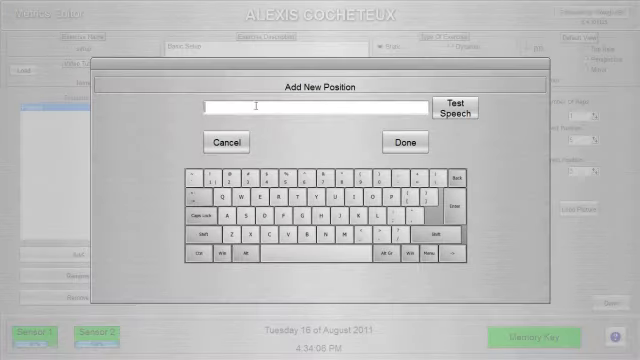
# Name the second position side ben(d) and confirm it
pyautogui.write('side ben')
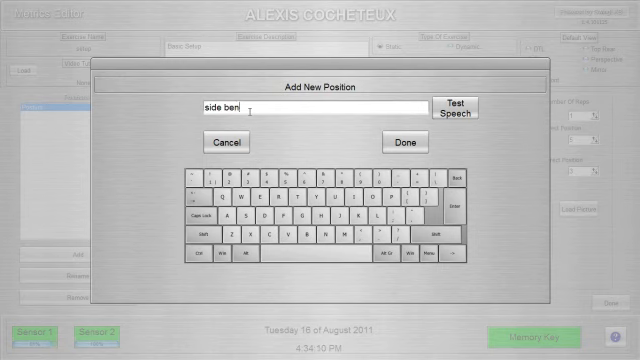
pyautogui.click(400, 144)
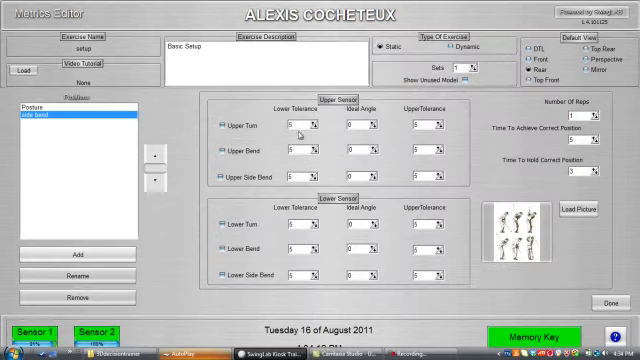
pyautogui.click(220, 182)
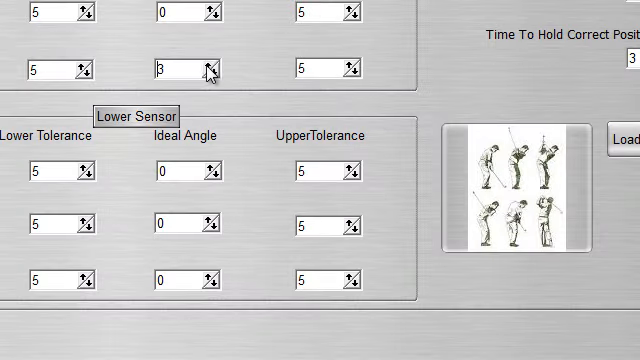
# Set the side bend limits to tolerances of 4 and an ideal angle of 8
pyautogui.click(210, 70)
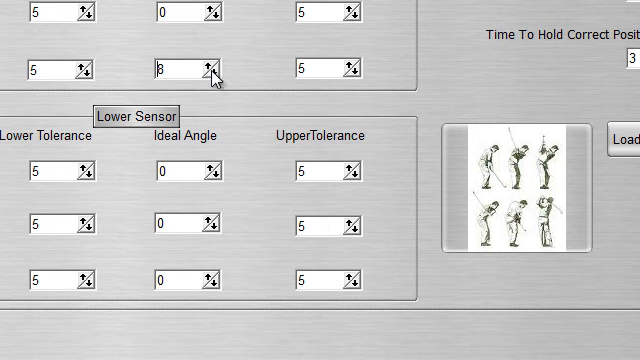
pyautogui.click(80, 72)
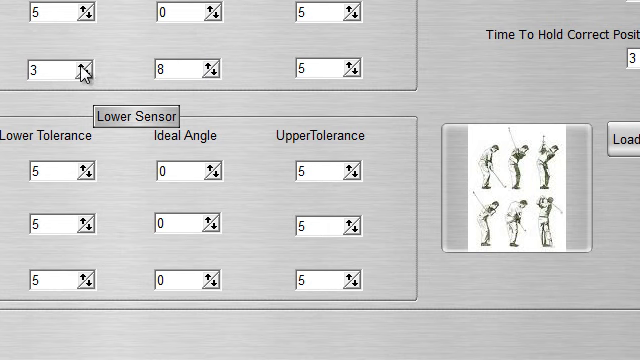
pyautogui.click(84, 66)
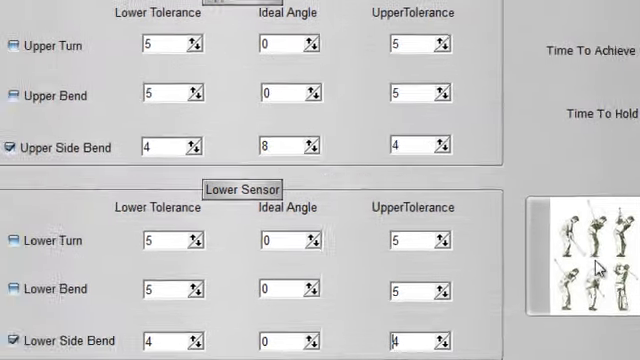
pyautogui.scroll(3)
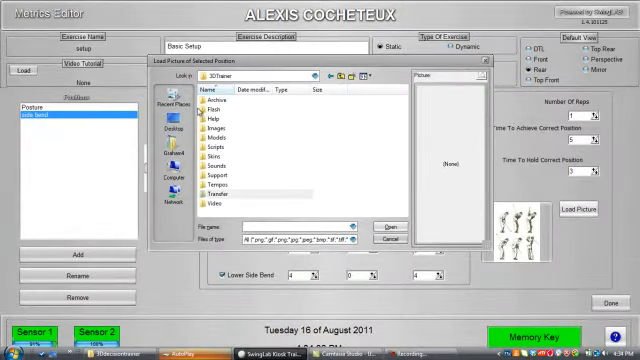
# Load the golfer stance photo from the images folder as the side bend picture
pyautogui.doubleClick(212, 126)
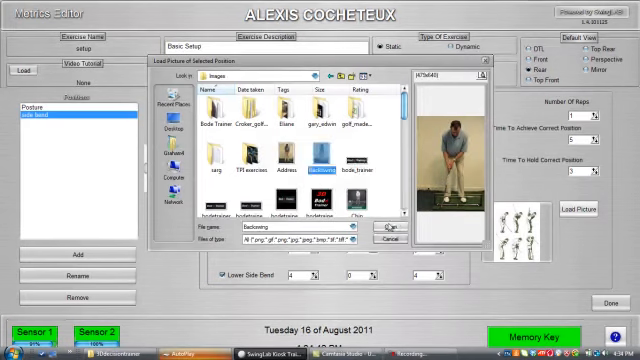
pyautogui.click(378, 228)
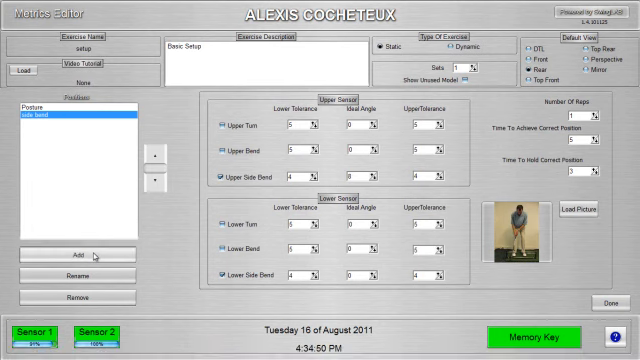
# Add a third position named alignment to the setup exercise
pyautogui.click(64, 260)
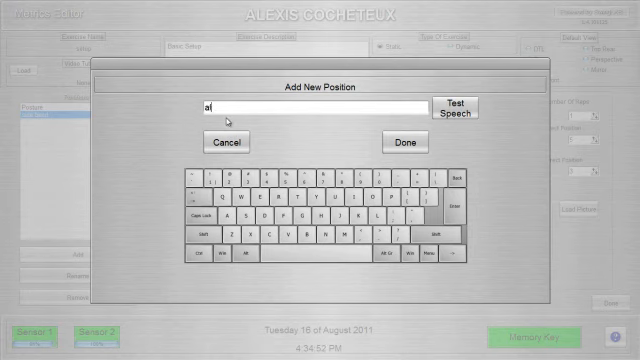
pyautogui.write('lignment')
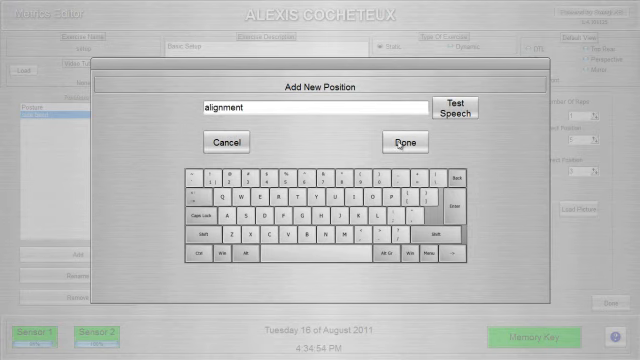
pyautogui.click(404, 142)
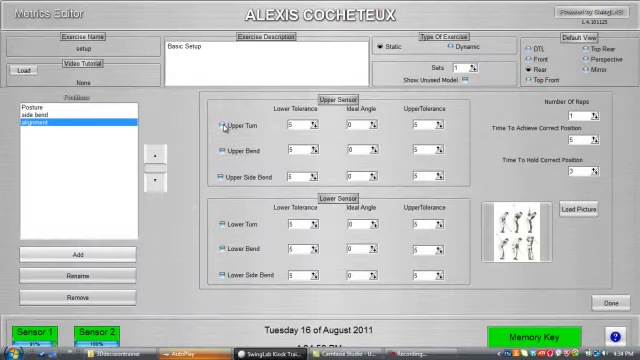
pyautogui.click(222, 128)
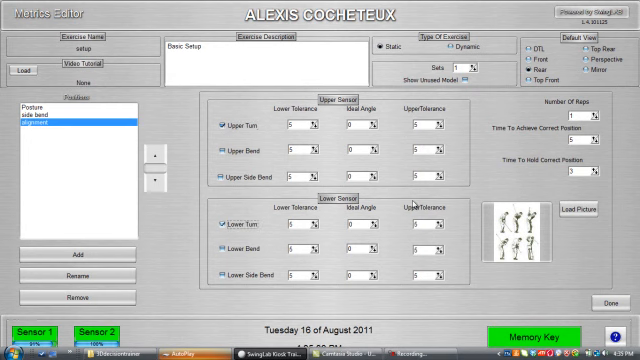
pyautogui.moveTo(268, 156)
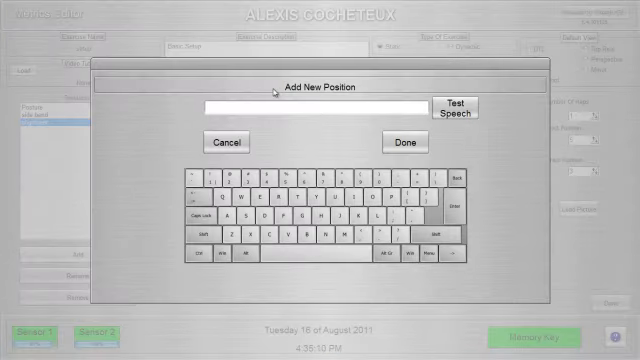
# Add a fourth position named posture and side, then save the setup exercise
pyautogui.write('posture and side')
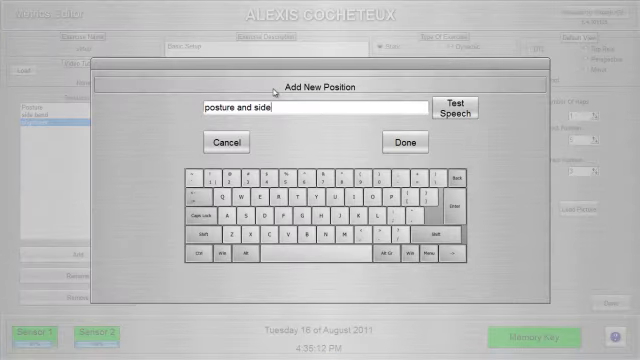
pyautogui.click(404, 142)
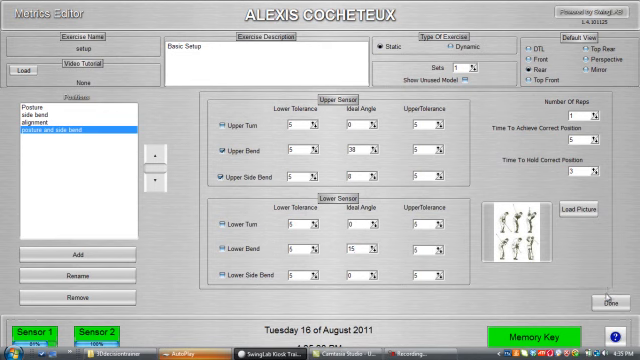
pyautogui.click(598, 304)
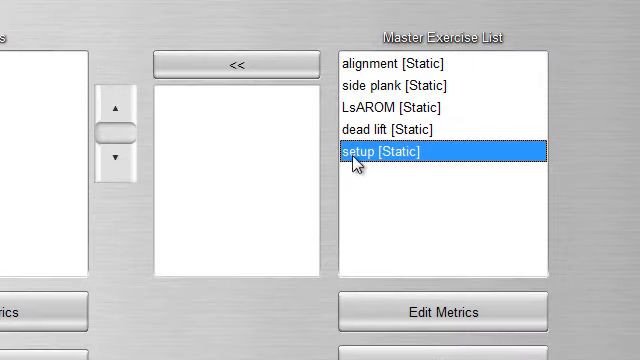
pyautogui.moveTo(388, 172)
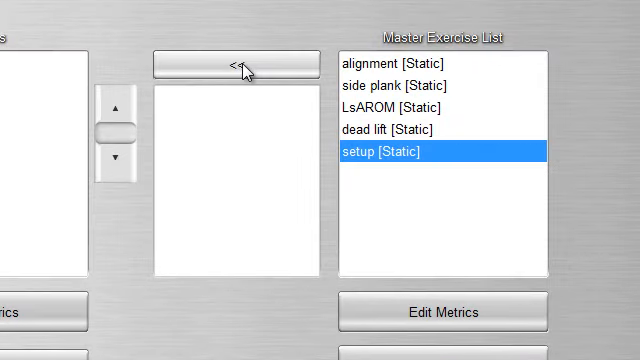
# Move setup [Static] from the Master Exercise List into the program's exercises
pyautogui.click(224, 64)
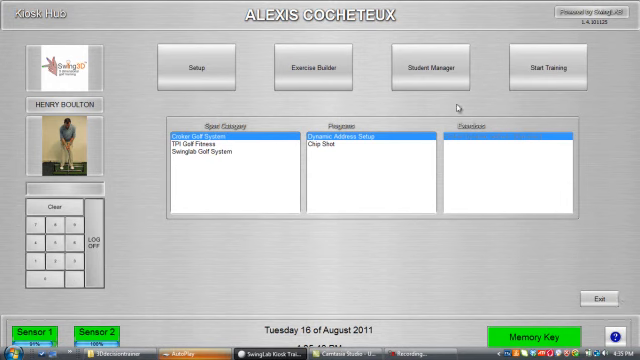
pyautogui.moveTo(430, 68)
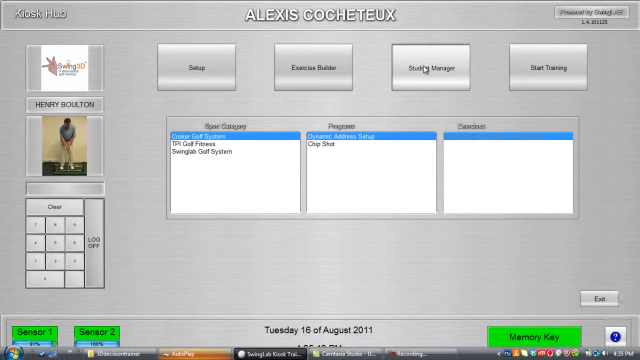
# Add the advanced posture program to the student's assigned programs via Student Manager
pyautogui.click(432, 68)
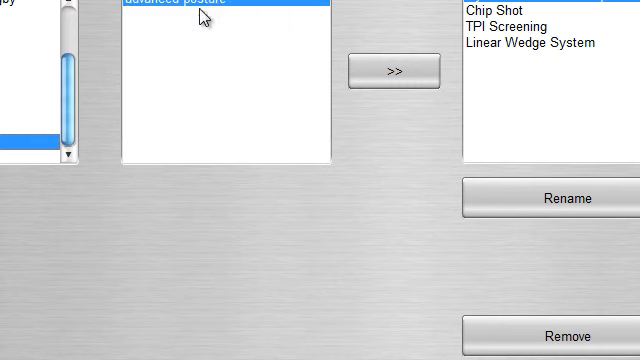
pyautogui.moveTo(392, 68)
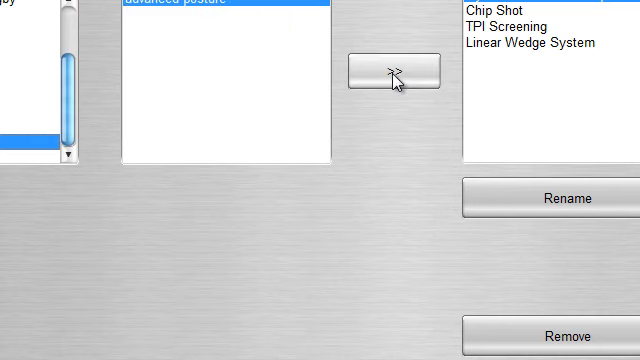
pyautogui.click(390, 68)
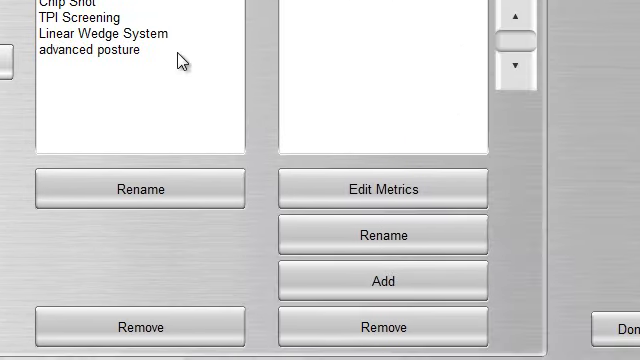
pyautogui.click(70, 52)
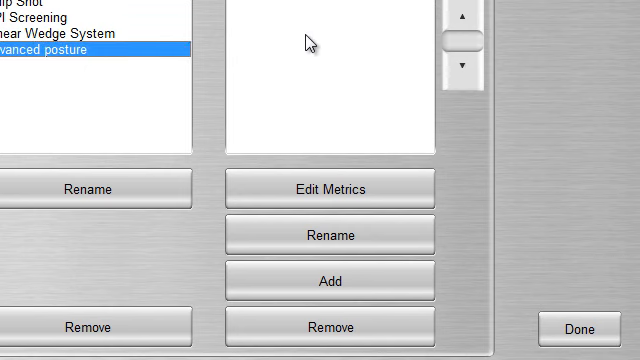